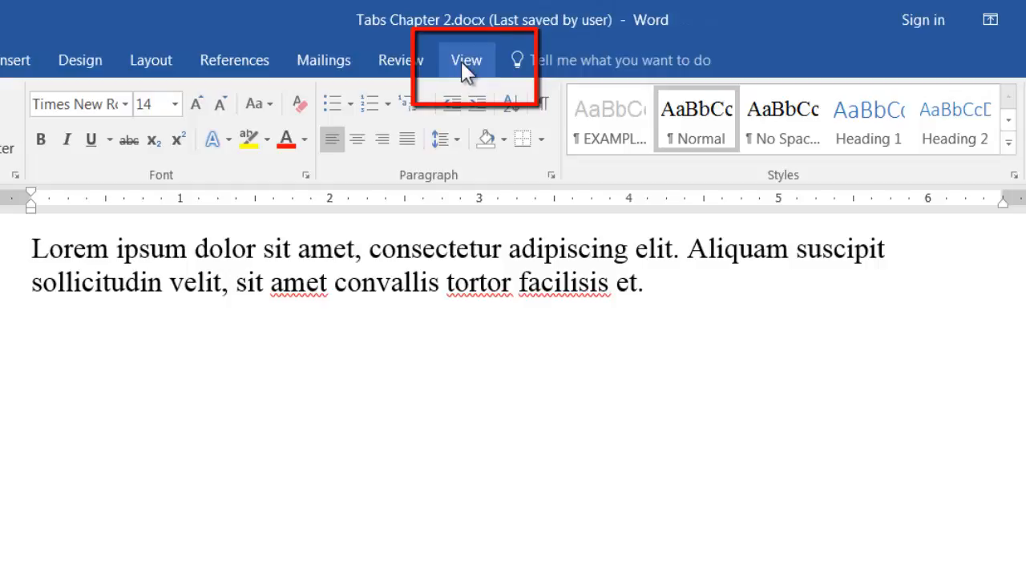
Tick the Ruler checkbox in the View tab's Show group to display the ruler.
click(467, 59)
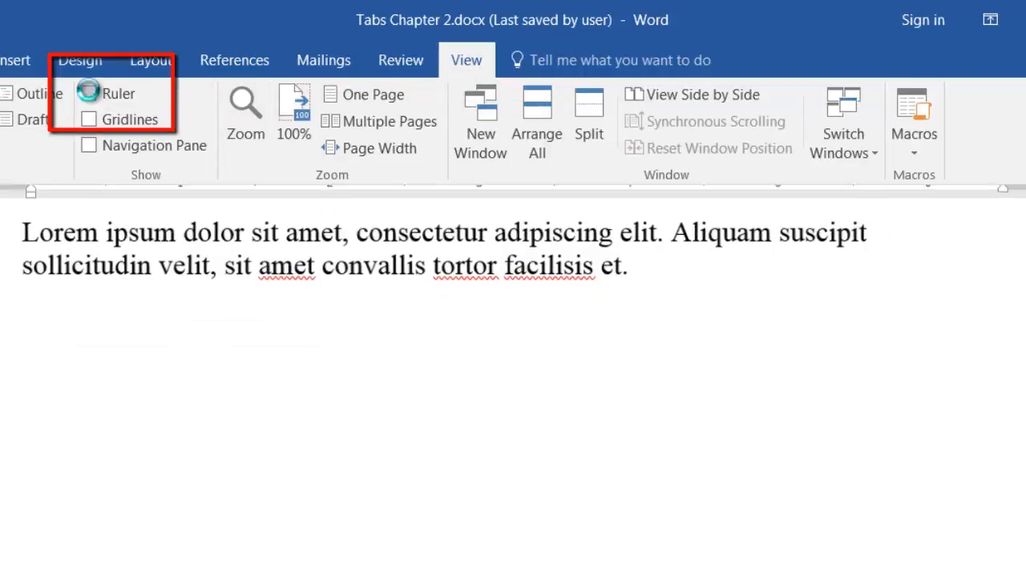
click(88, 93)
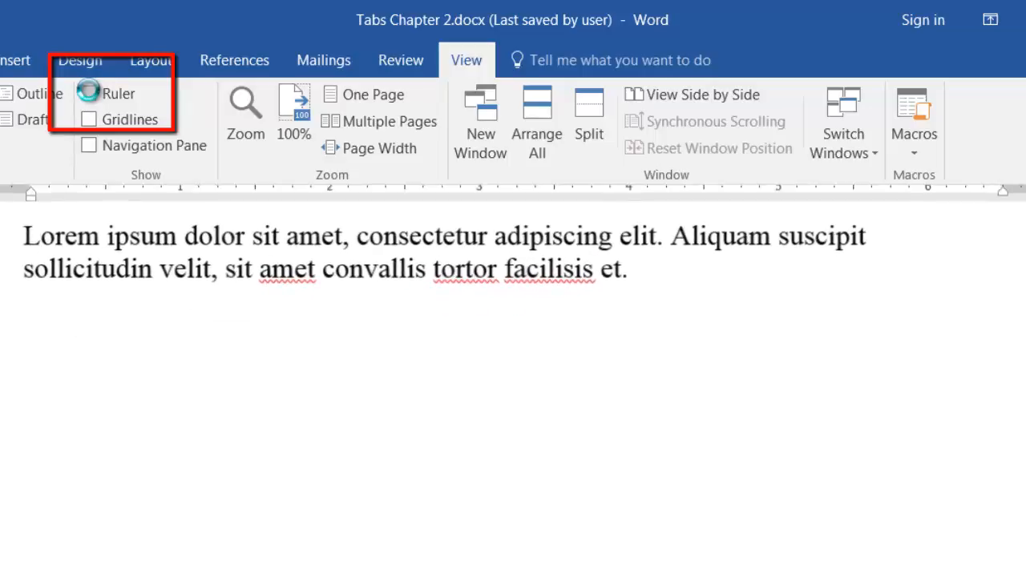
click(88, 93)
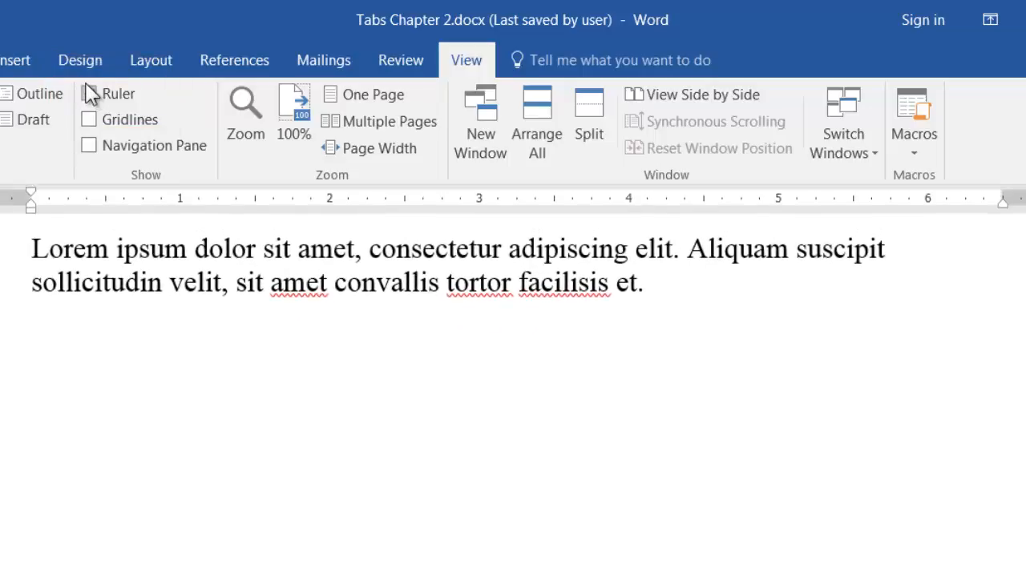
click(88, 93)
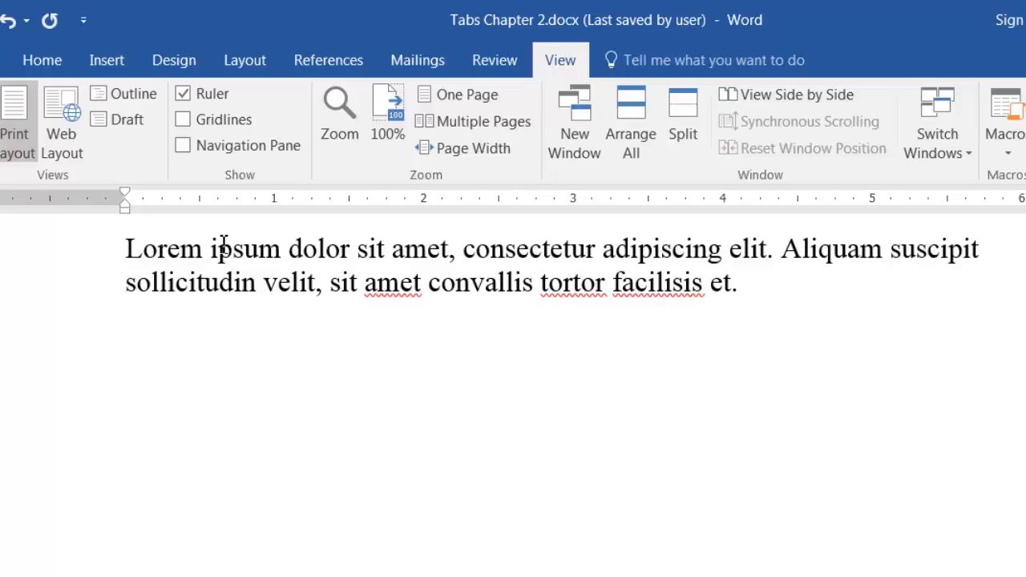
mouse_move(42, 61)
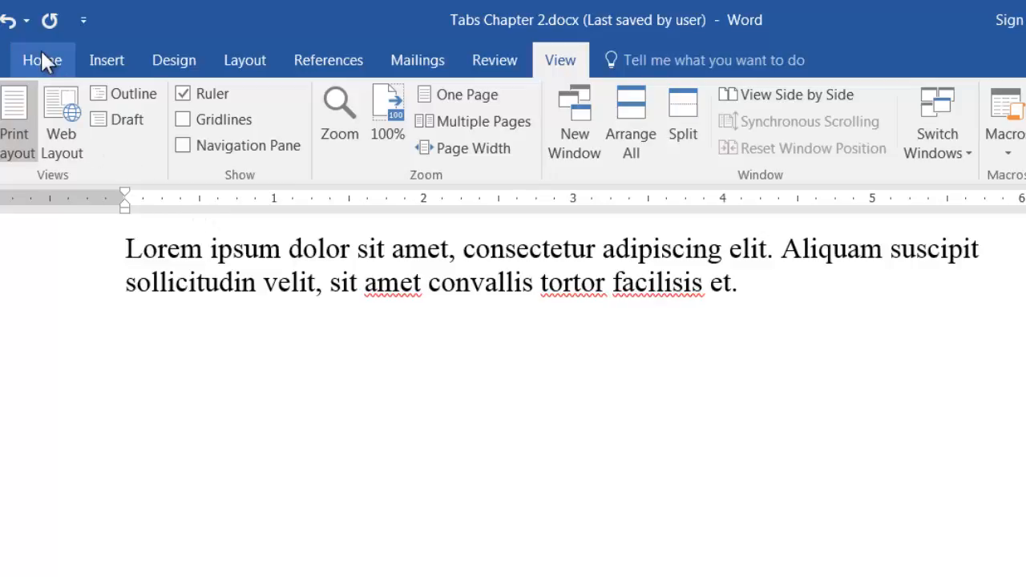
Open the Paragraph dialog from the Home tab and proceed to its Tabs settings.
click(42, 60)
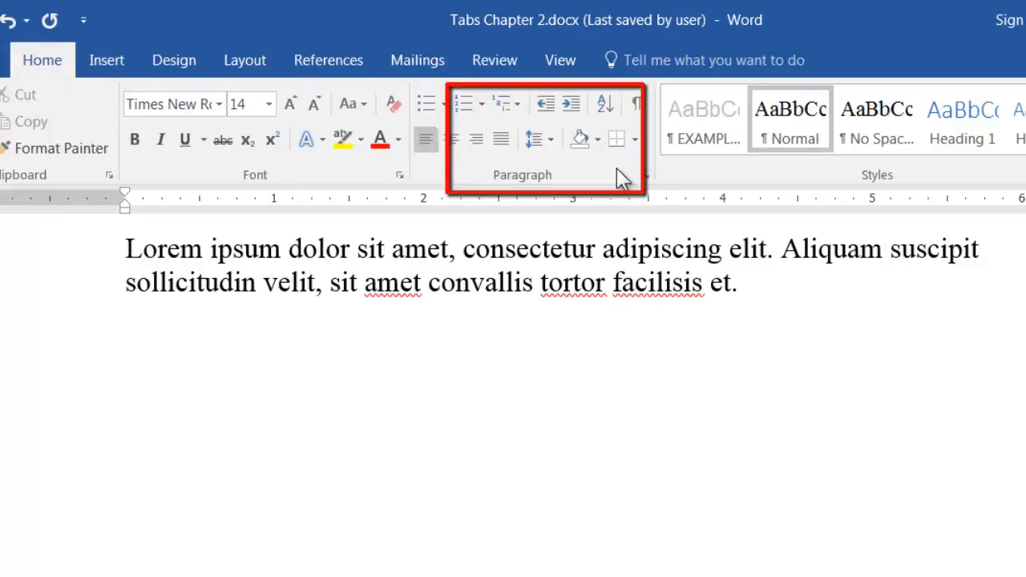
mouse_move(646, 175)
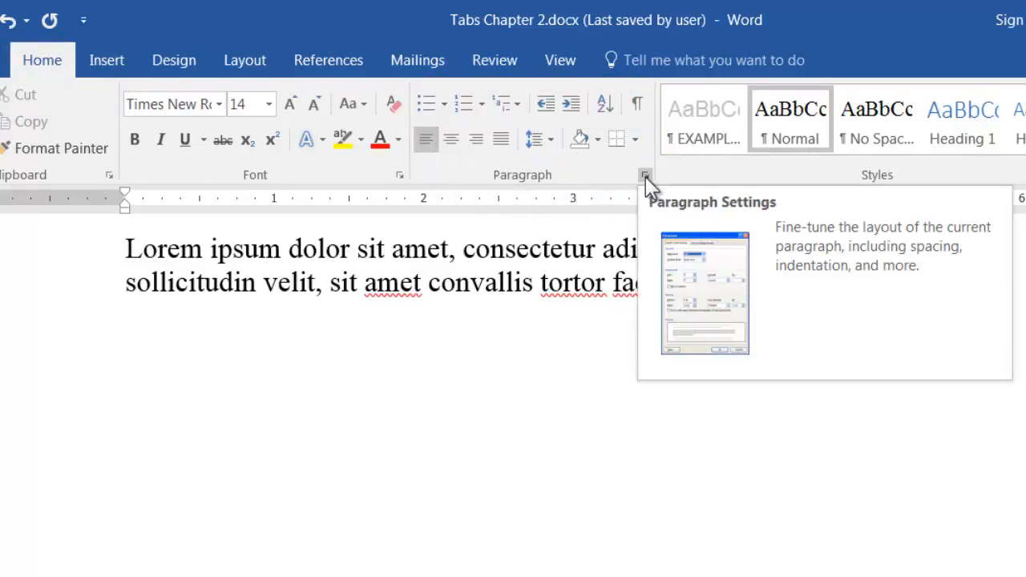
click(646, 175)
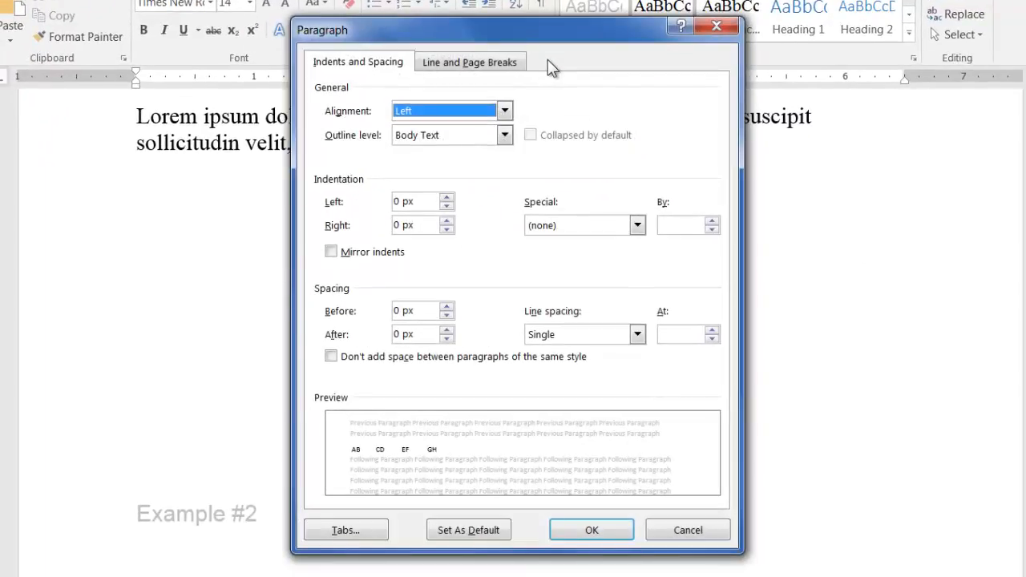
mouse_move(533, 104)
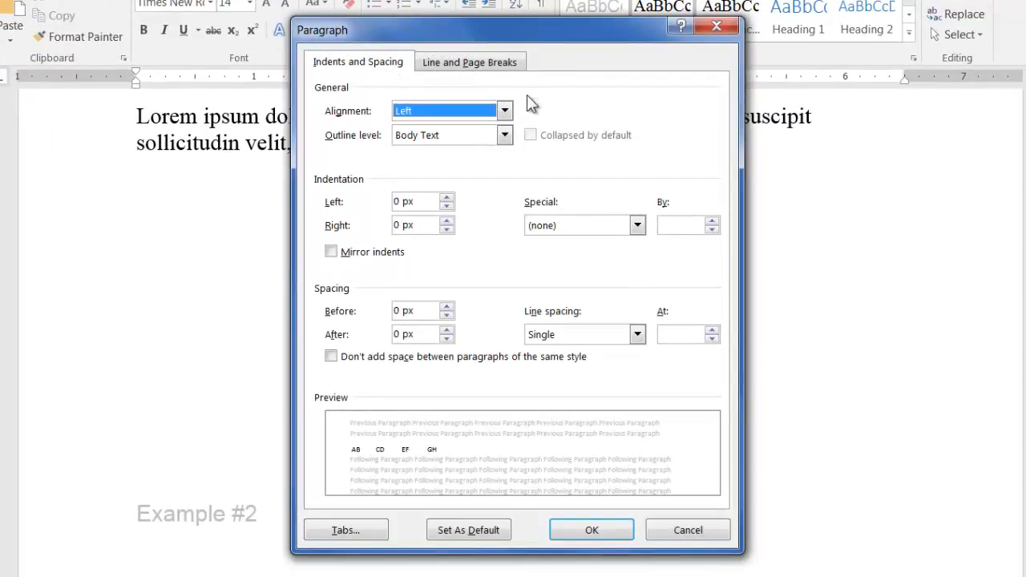
mouse_move(363, 505)
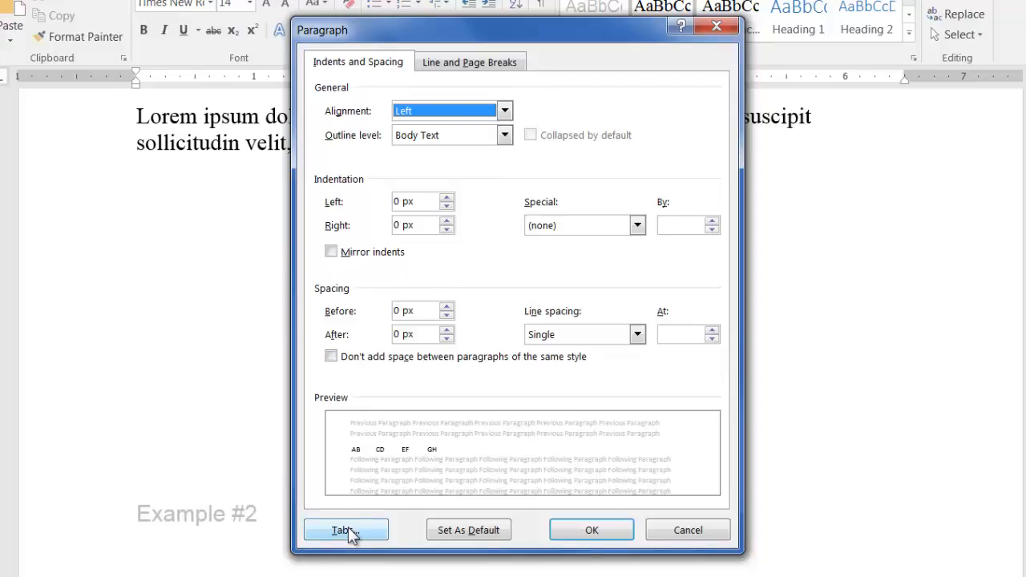
click(345, 530)
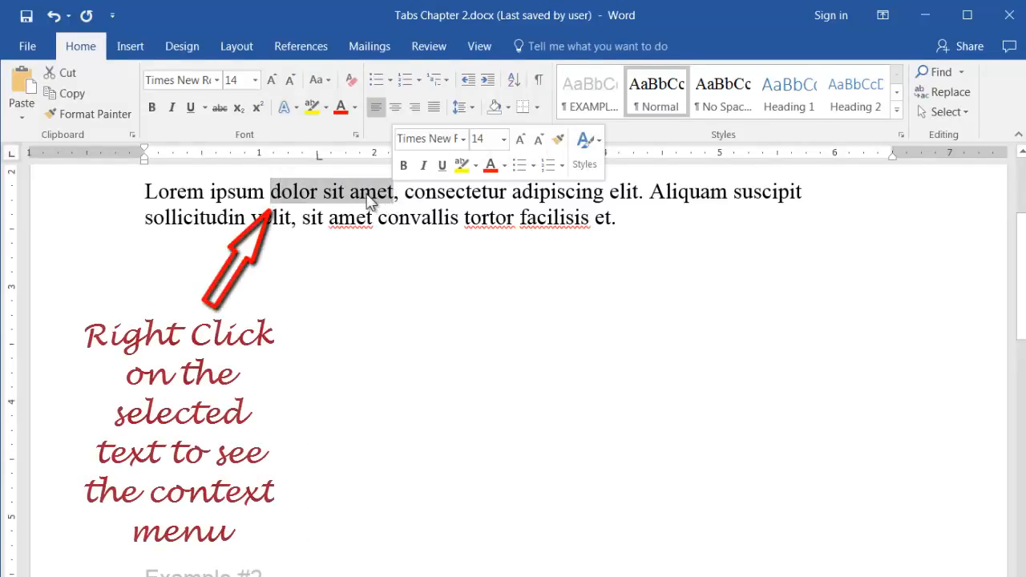
Reopen the Tabs dialog via the right-click Paragraph option on 'dolor sit amet'.
right_click(369, 201)
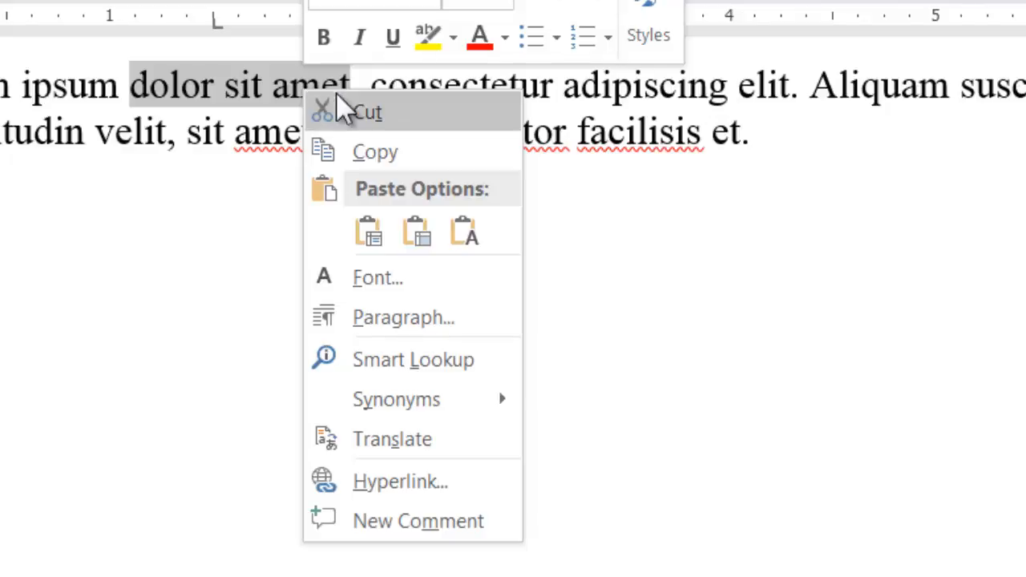
mouse_move(393, 304)
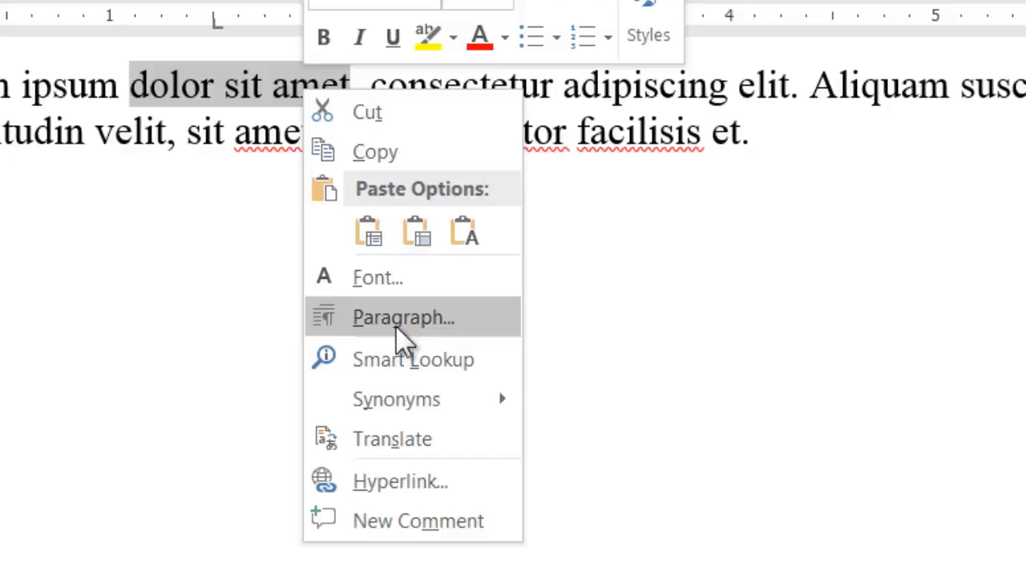
click(402, 317)
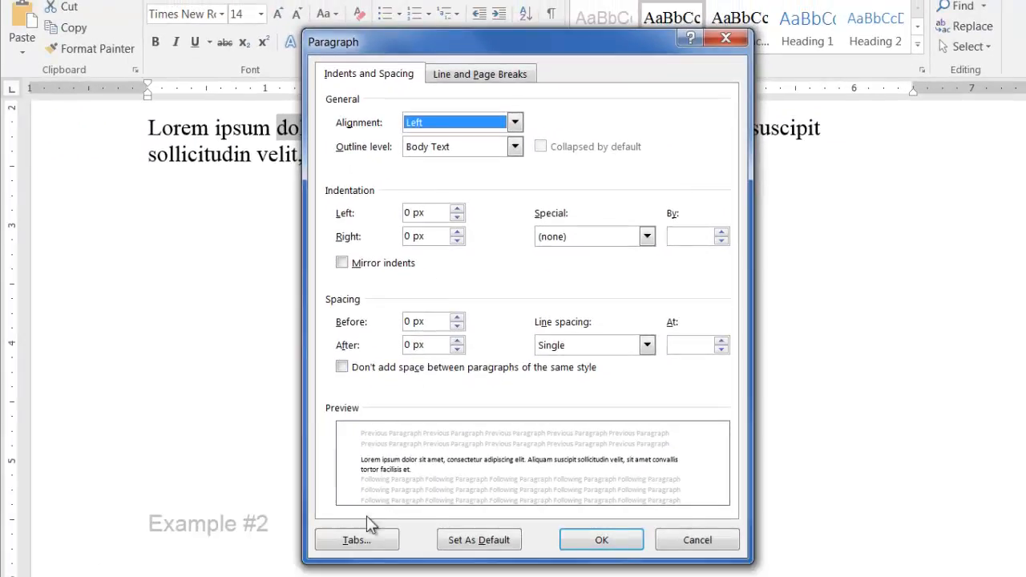
click(356, 539)
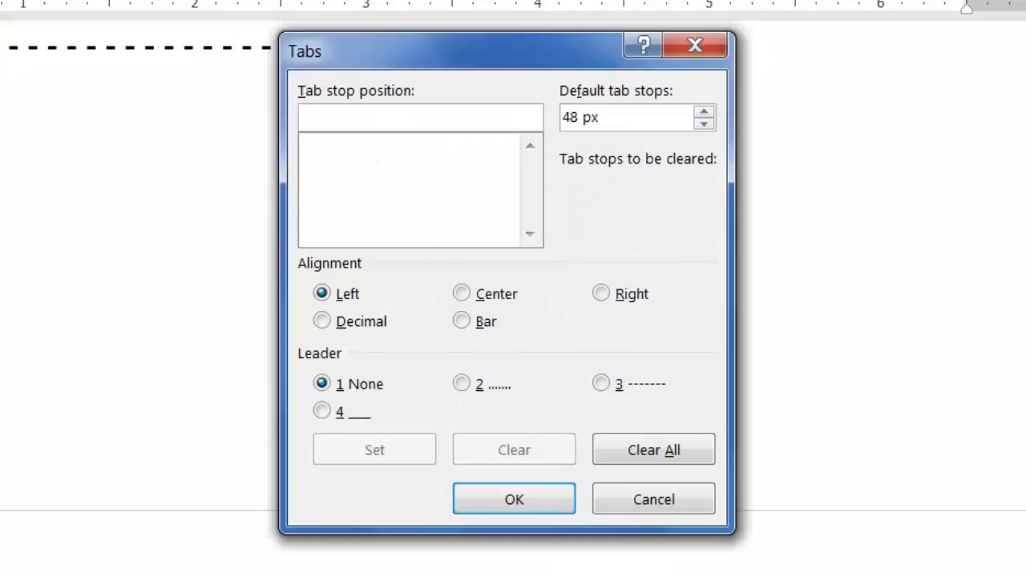
Set left-aligned tab stops at 1.5" and 3" with no leader.
click(420, 117)
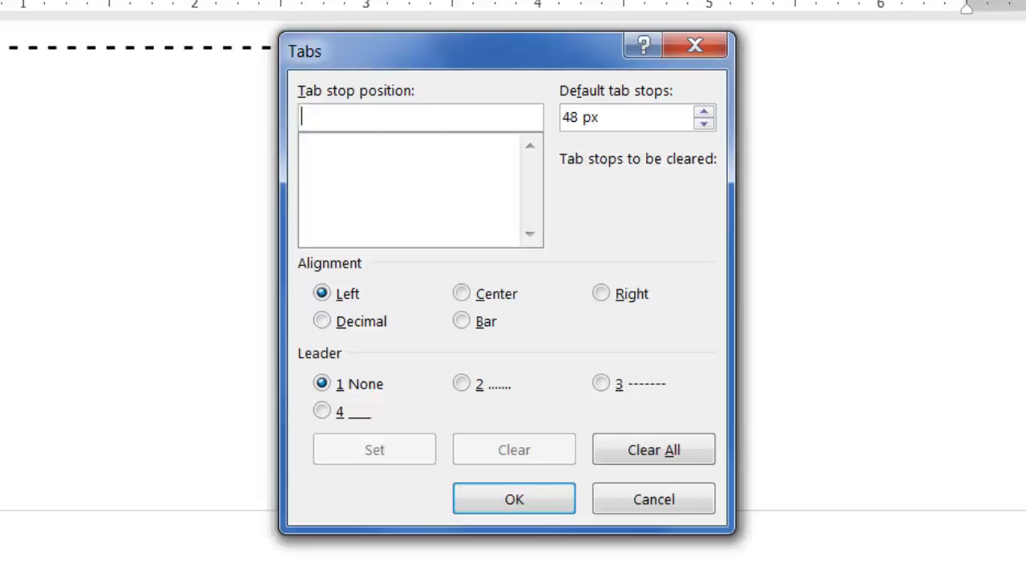
mouse_move(158, 313)
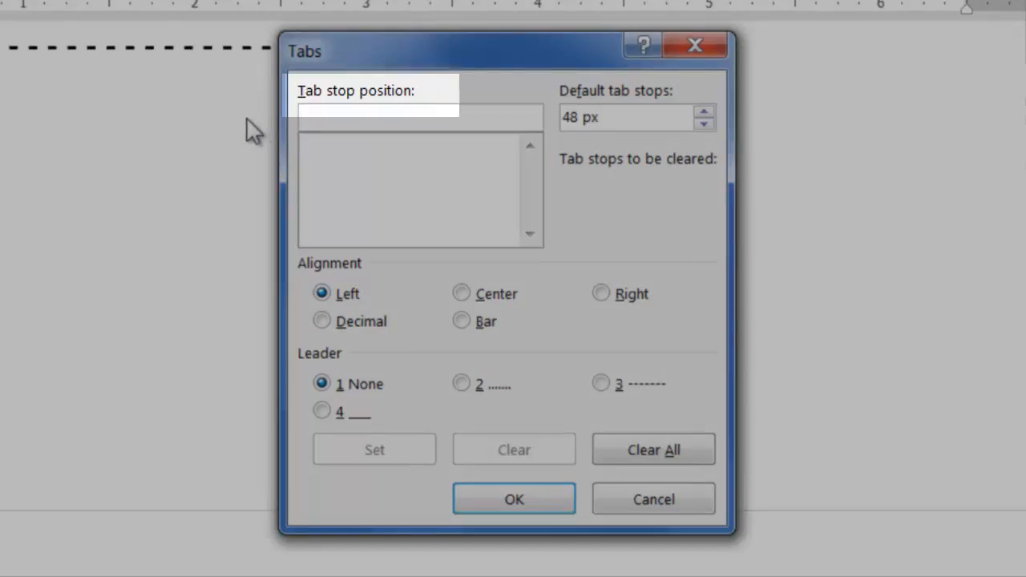
text(1.5)
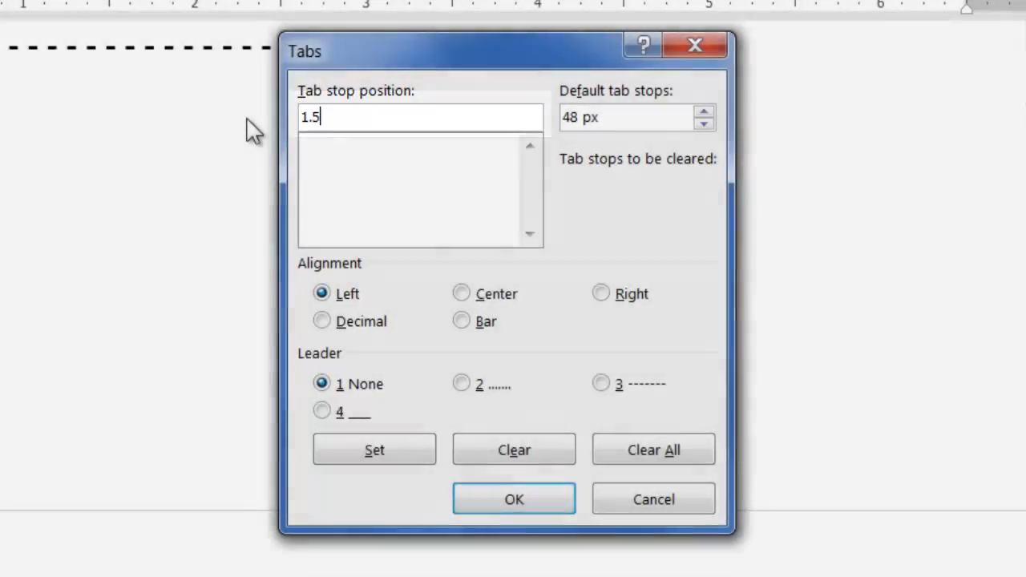
click(374, 449)
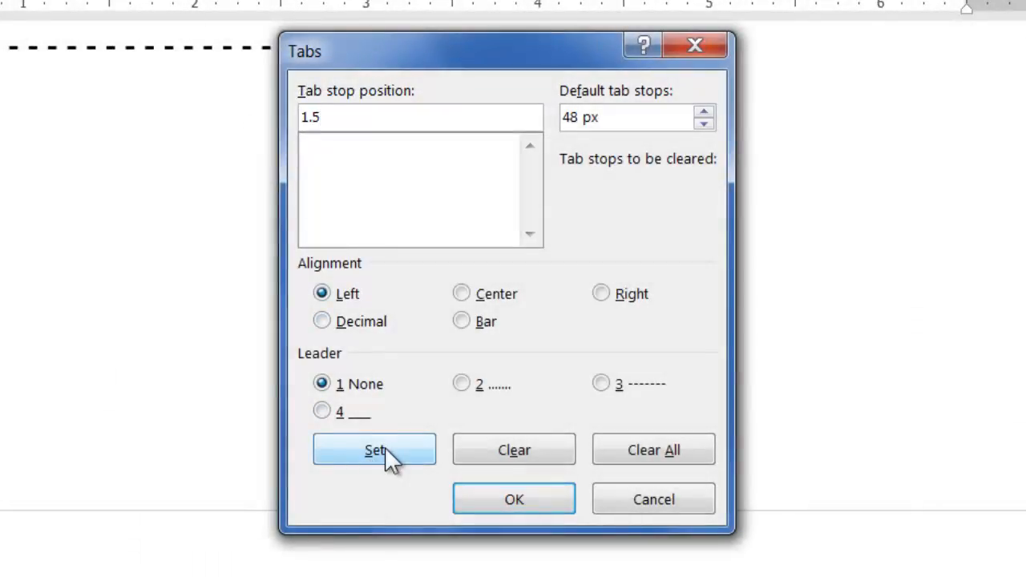
click(374, 450)
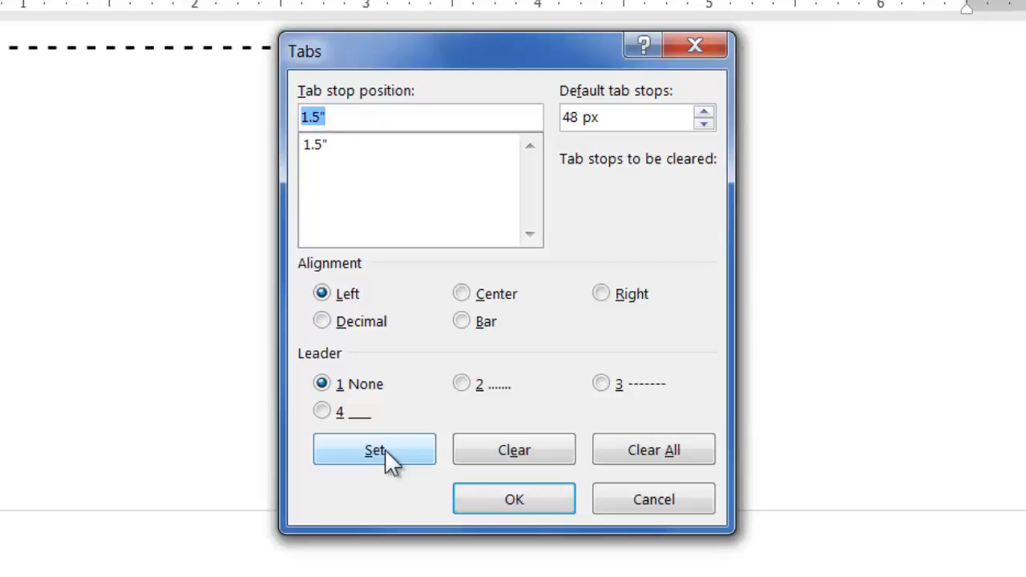
click(374, 450)
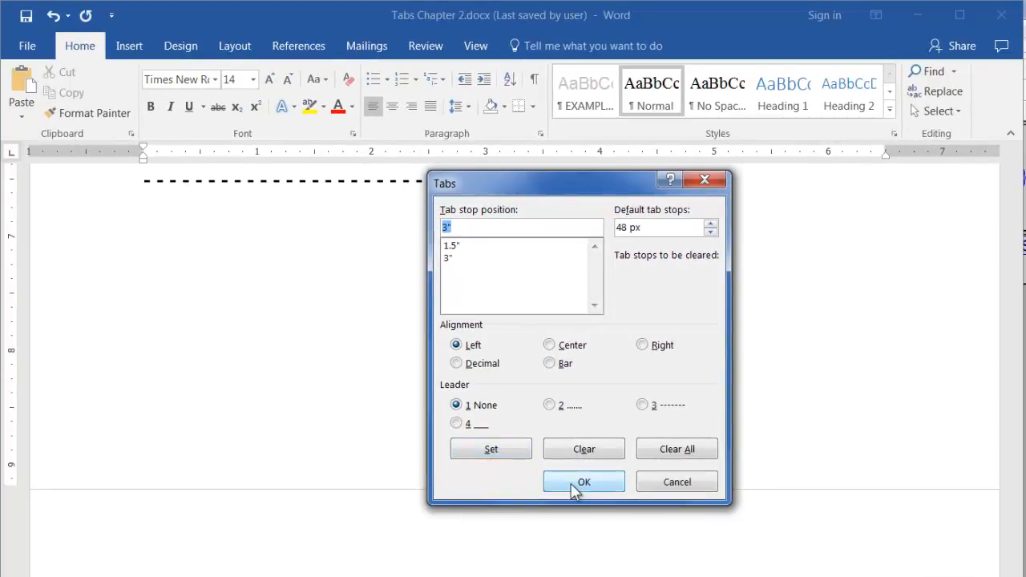
Apply the tab stops, then type ABC and DEF tabbed on the blank line.
click(584, 482)
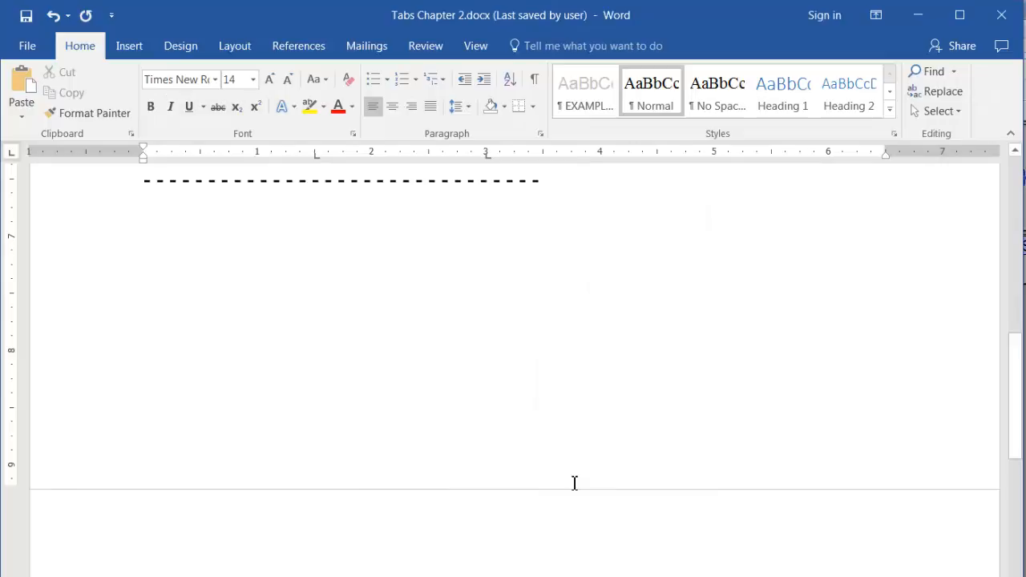
click(160, 208)
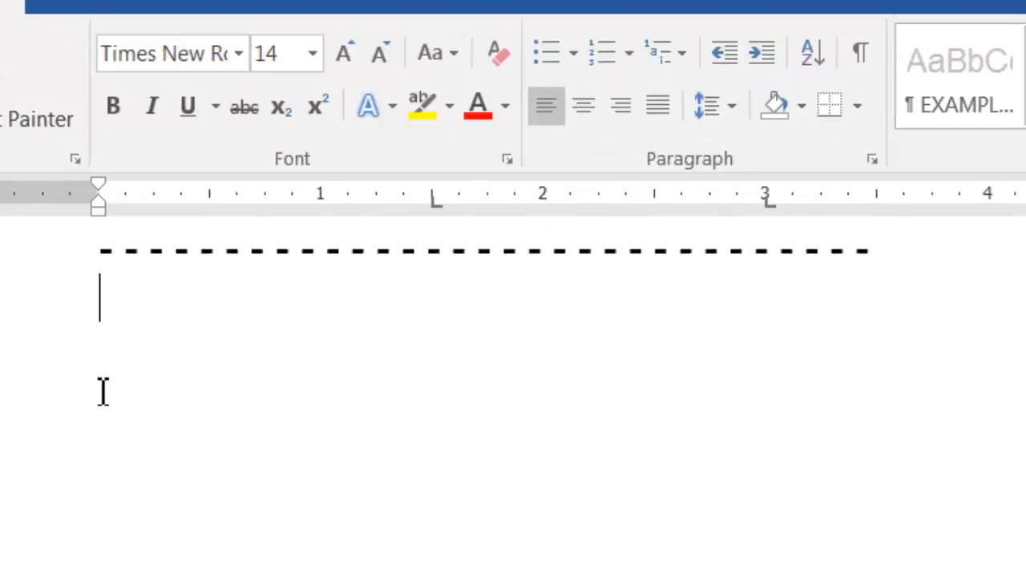
text(ABC)
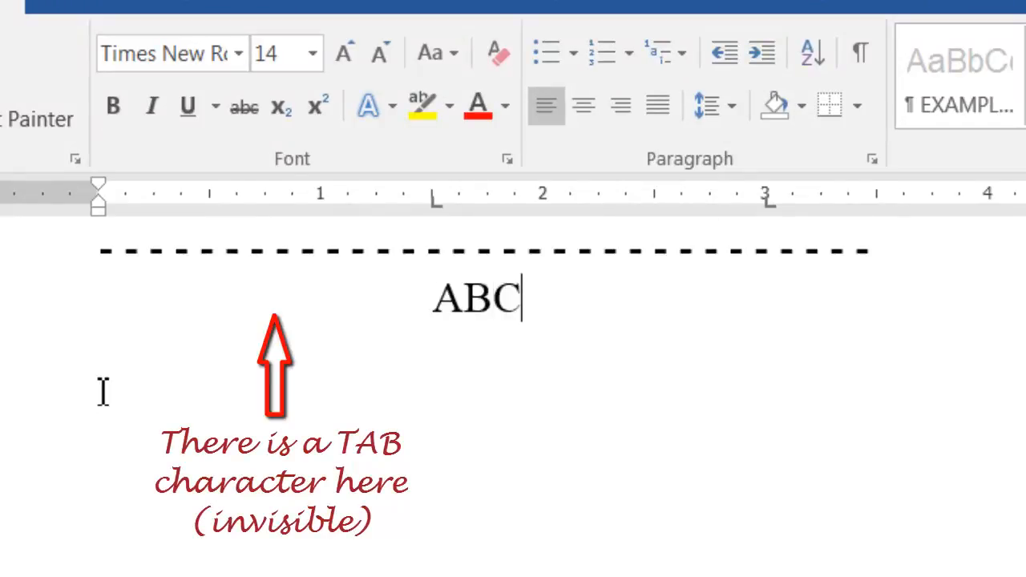
key(tab)
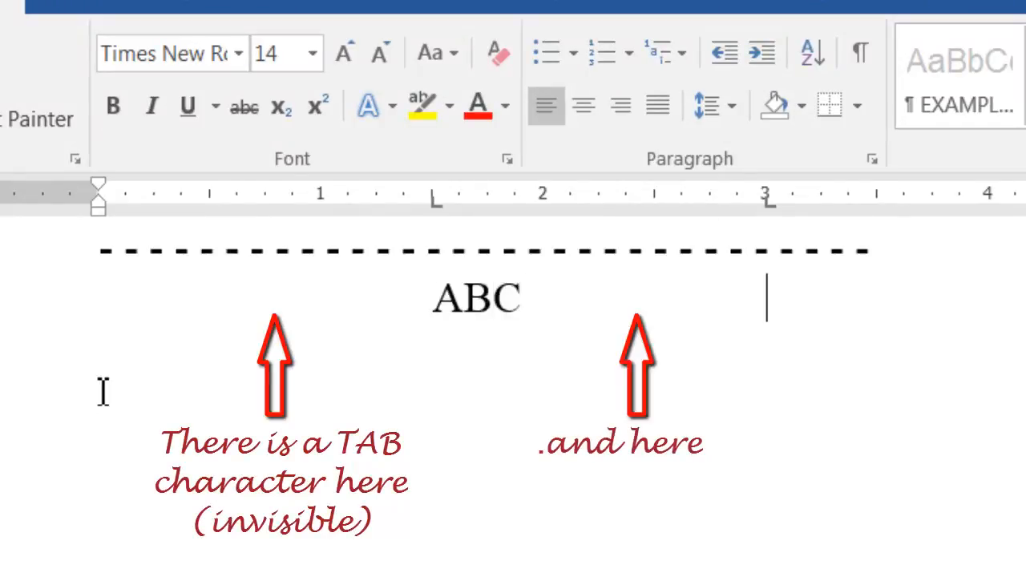
text(DEF)
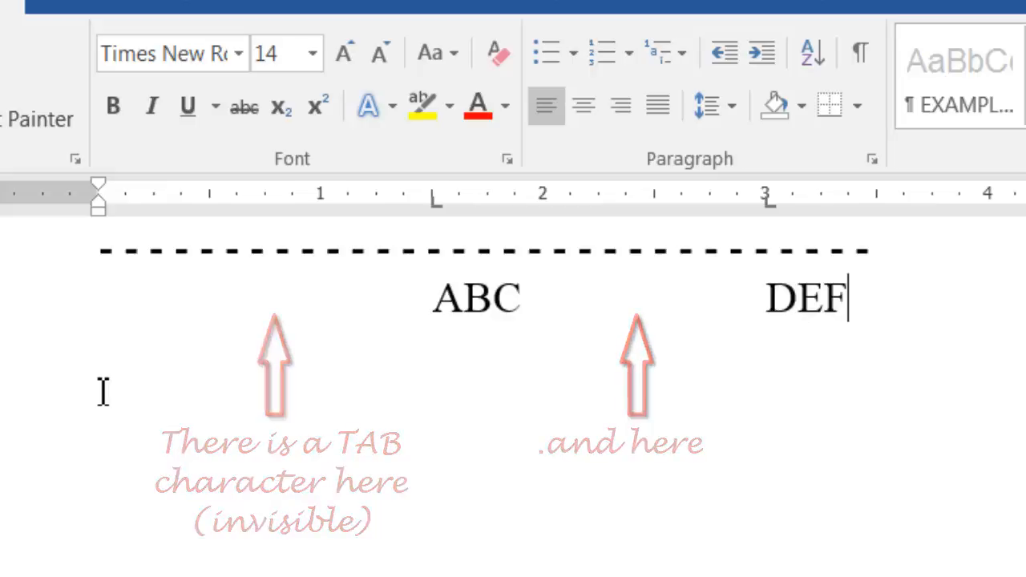